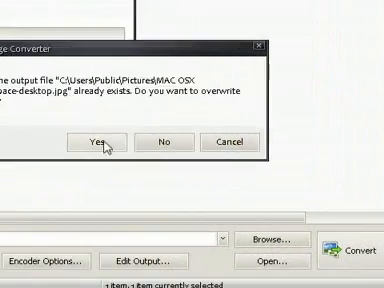
Confirm overwriting the existing JPG file in Pictures so the conversion proceeds
click(108, 144)
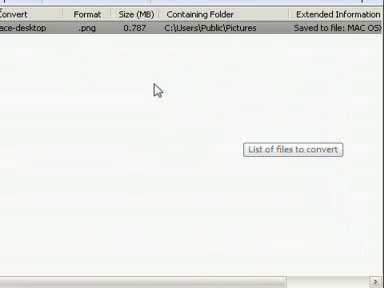
mouse_move(136, 80)
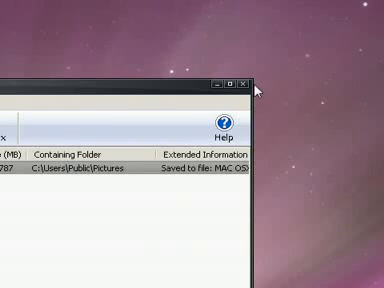
Close the Pixillion window, leaving only the pink starry wallpaper on the desktop
click(246, 82)
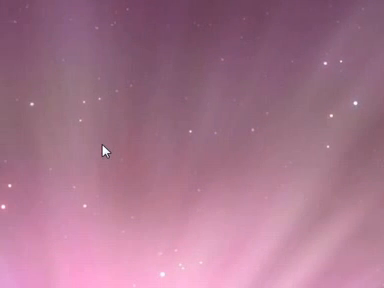